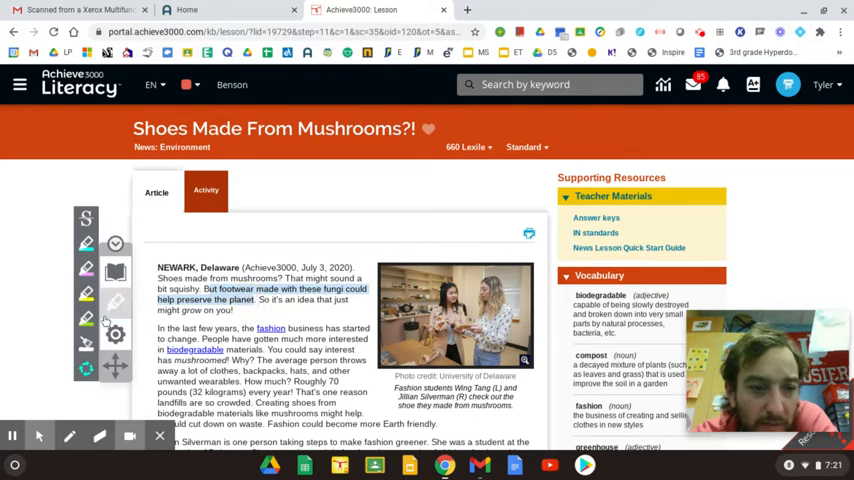
# - Highlight in yellow the sentence about fungi footwear helping preserve the planet
pyautogui.click(116, 304)
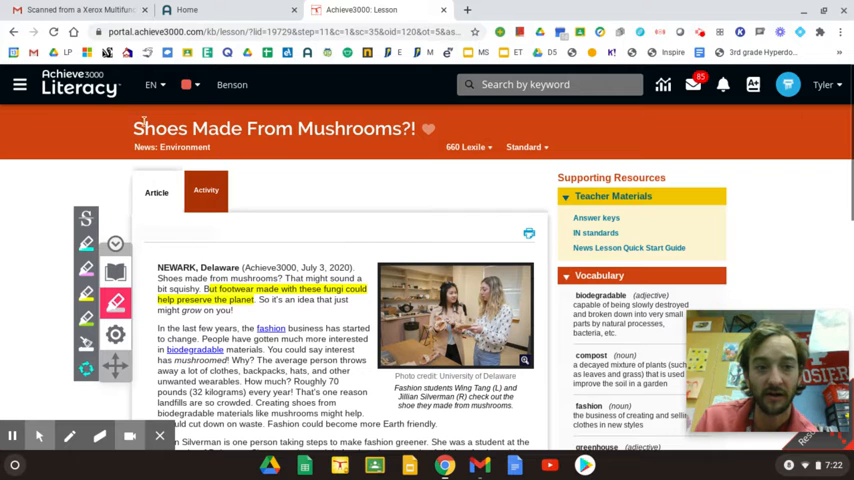
# - Return to the Achieve3000 home page and reopen the Shoes Made From Mushrooms lesson
pyautogui.click(80, 84)
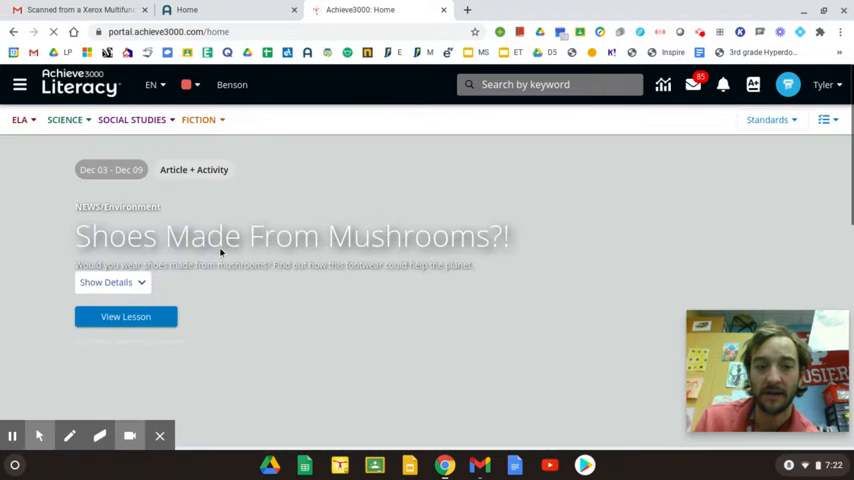
pyautogui.scroll(-3)
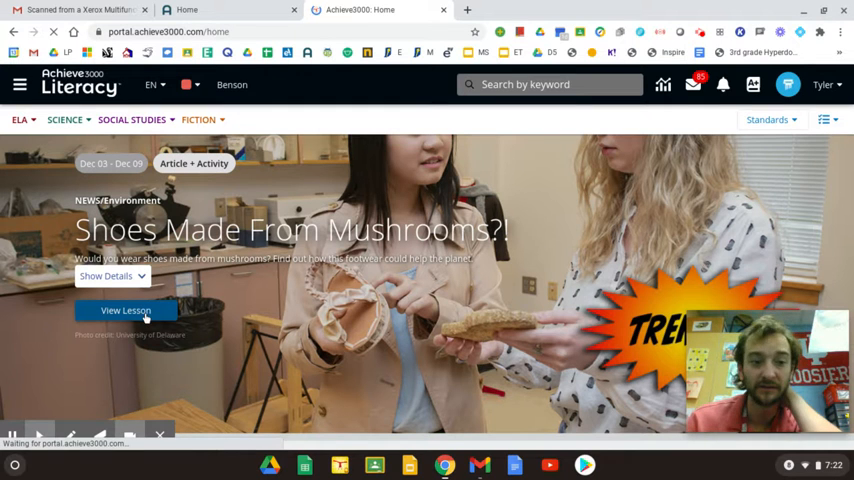
pyautogui.click(126, 310)
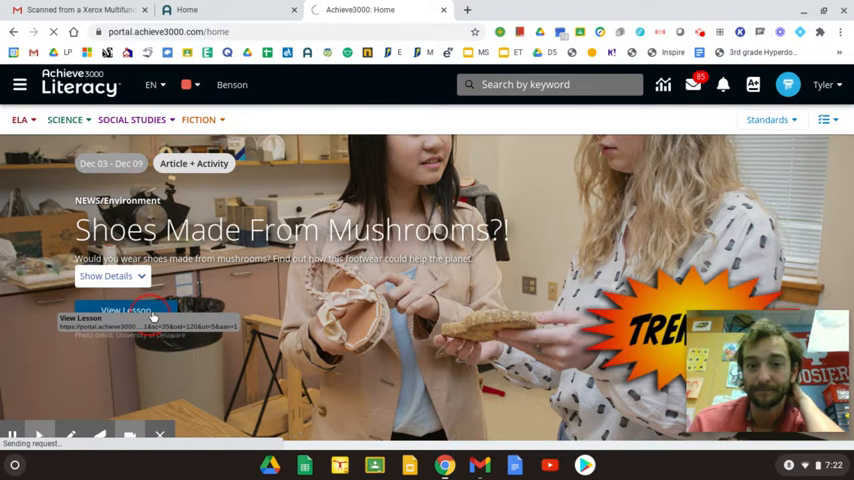
pyautogui.click(124, 310)
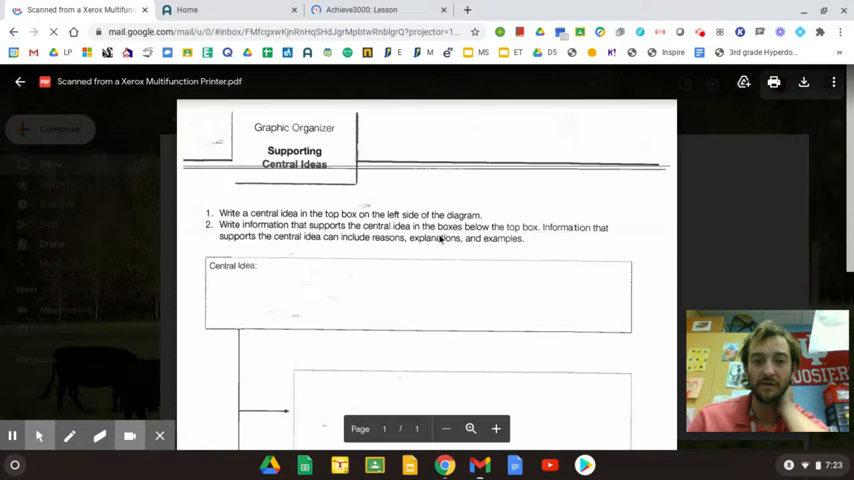
# - Open the scanned graphic organizer PDF from Gmail with Annotate with Kami
pyautogui.scroll(-3)
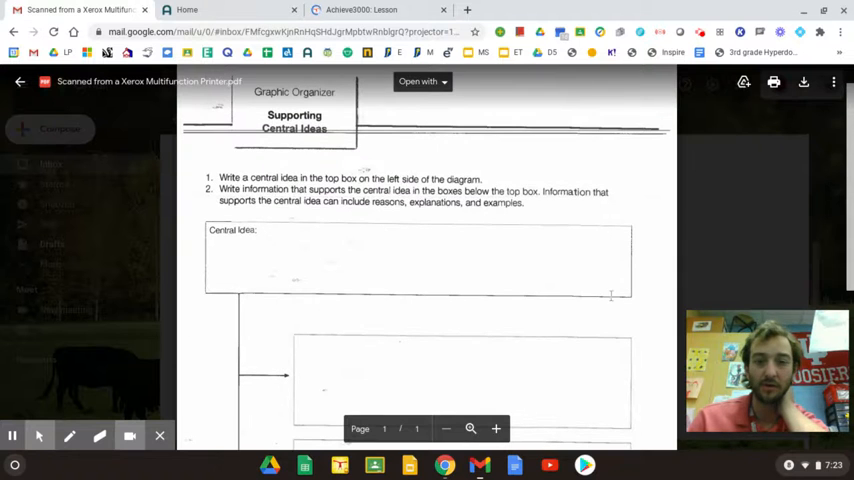
pyautogui.click(418, 80)
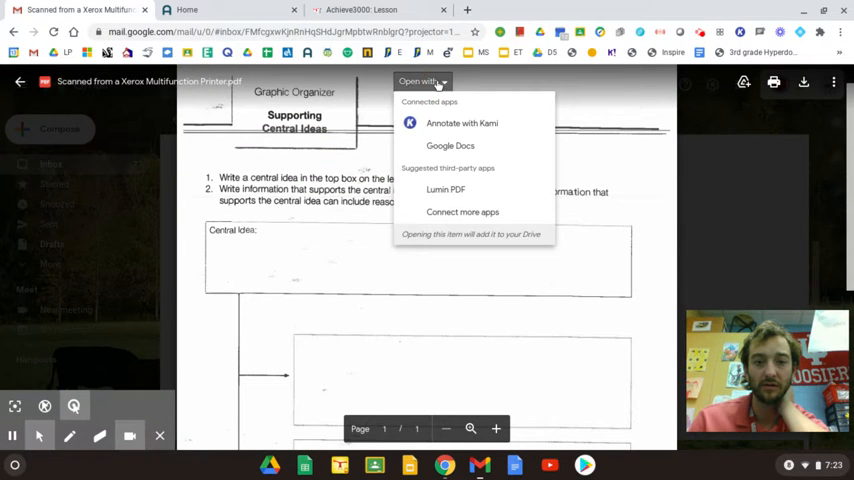
pyautogui.click(462, 122)
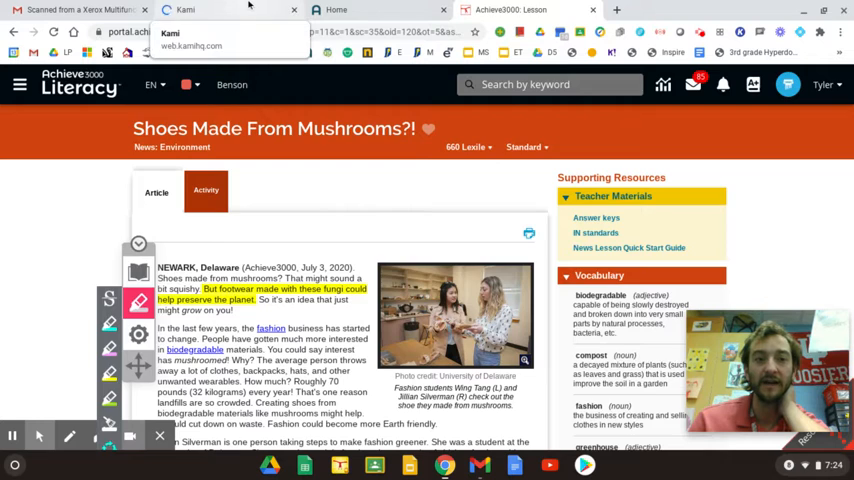
# - Switch to the Kami tab where the graphic organizer is loading
pyautogui.click(184, 10)
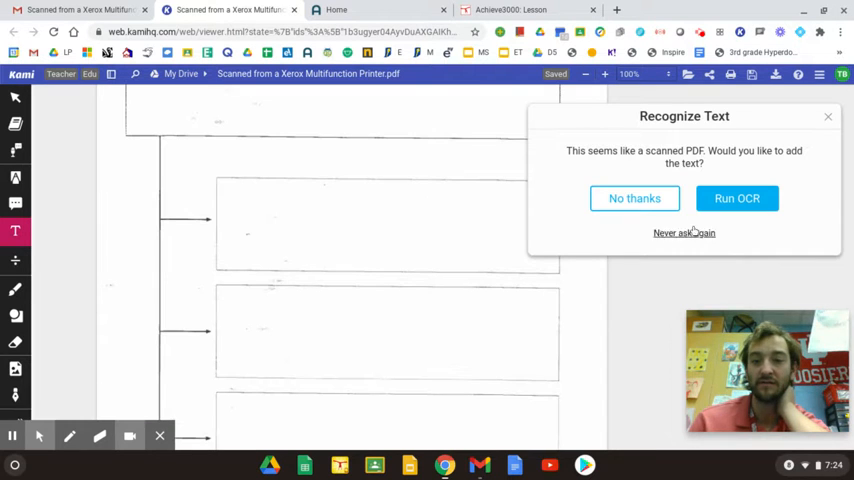
# - Decline OCR and type the central idea beginning 'Using fungus' in the Central Idea box
pyautogui.click(634, 198)
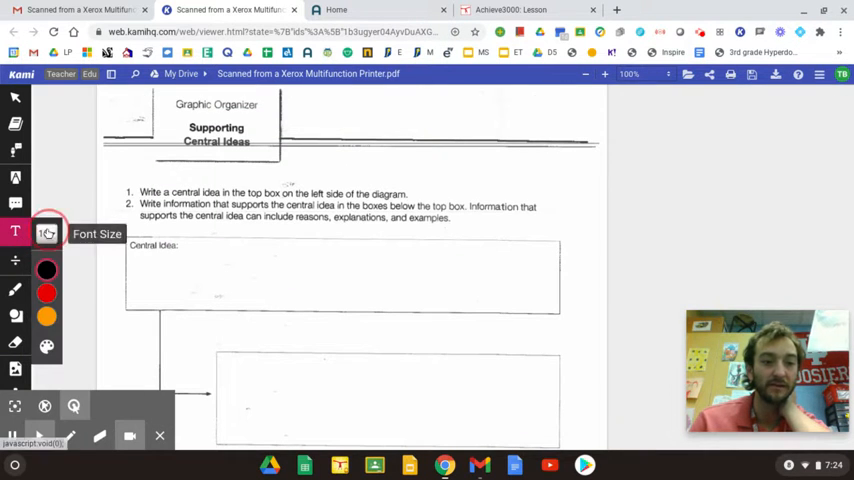
pyautogui.click(48, 232)
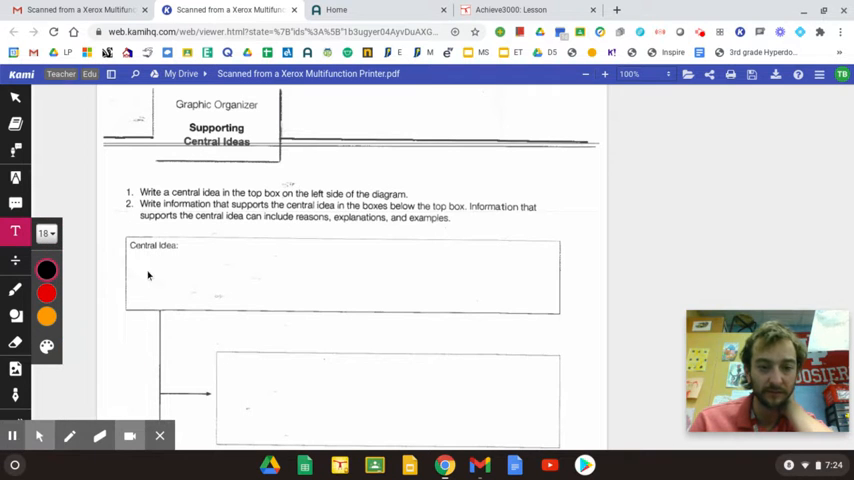
pyautogui.click(140, 264)
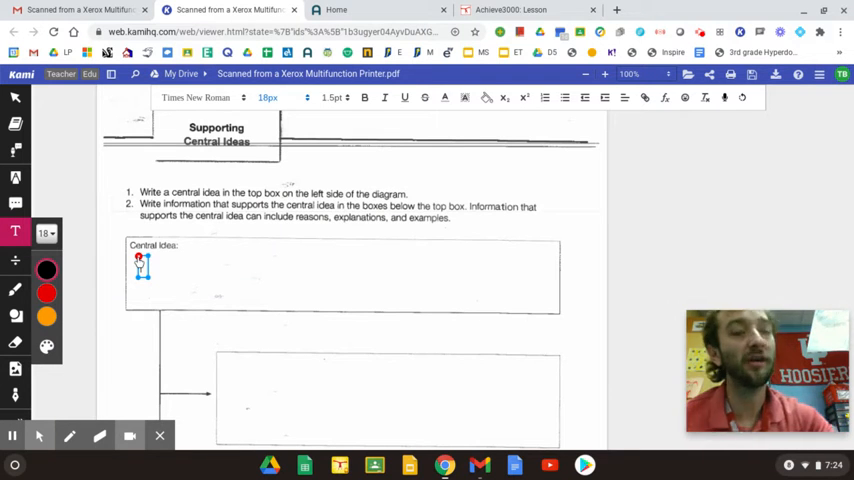
pyautogui.write('Using')
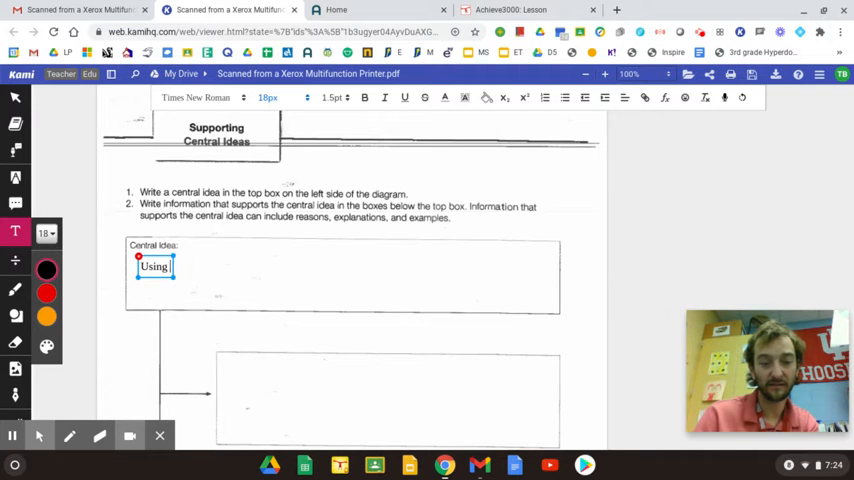
pyautogui.write('fungus in clothes c')
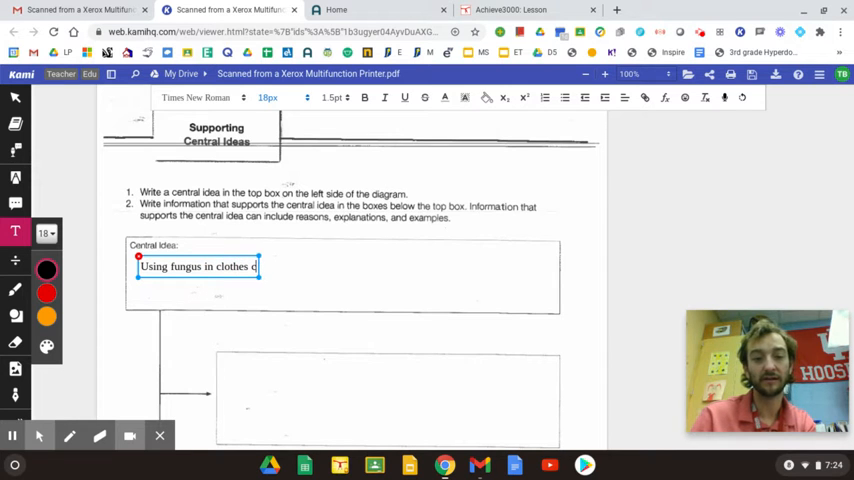
pyautogui.press('backspace')
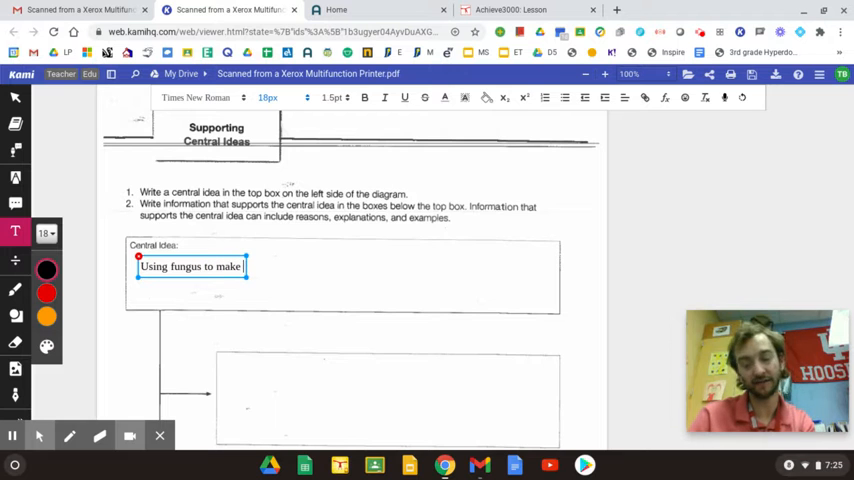
pyautogui.write('sc')
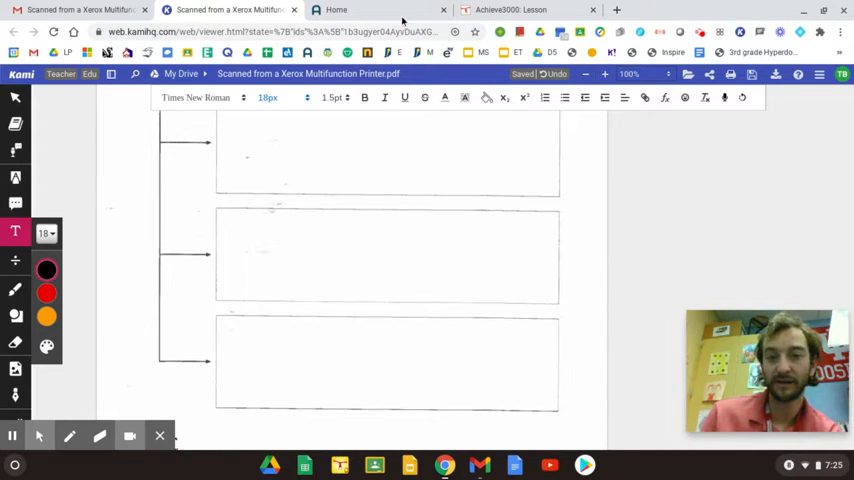
# - Return to the Achieve3000 article and scroll to the sentences about raising cattle for leather
pyautogui.click(510, 8)
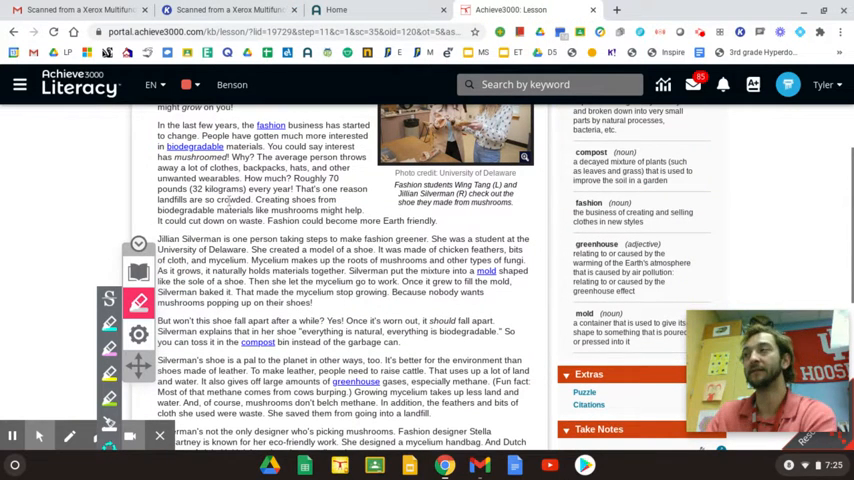
pyautogui.moveTo(352, 176)
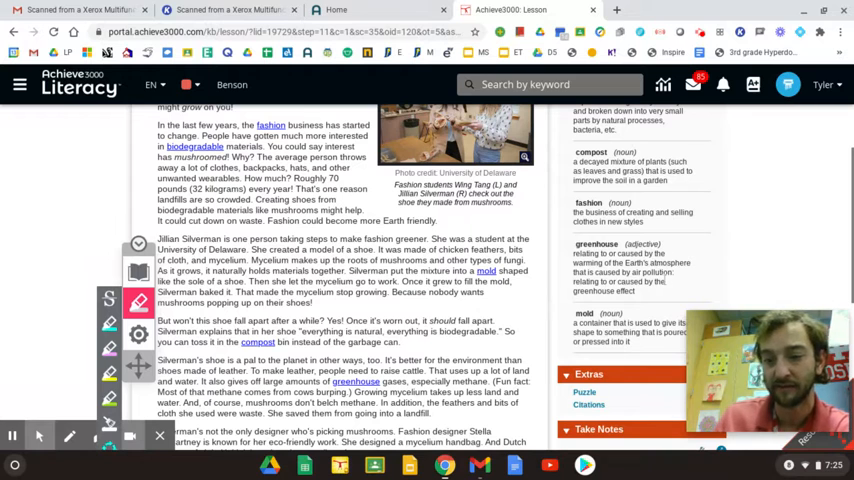
pyautogui.click(336, 8)
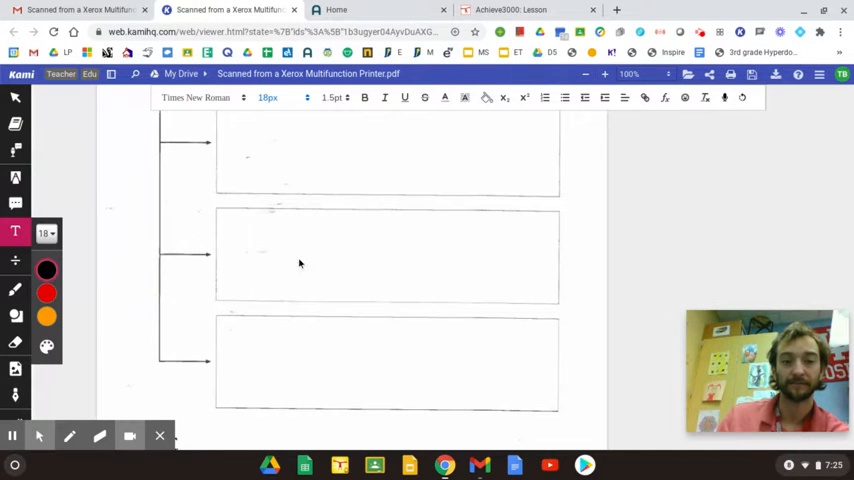
pyautogui.click(510, 8)
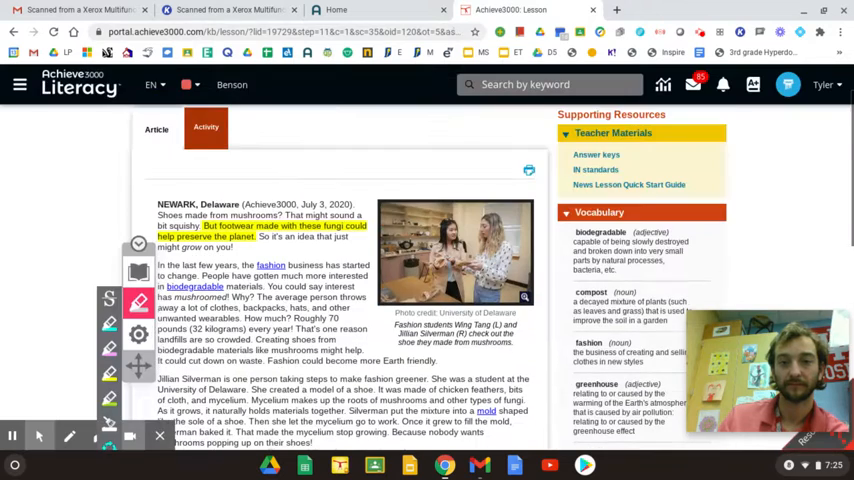
pyautogui.scroll(-3)
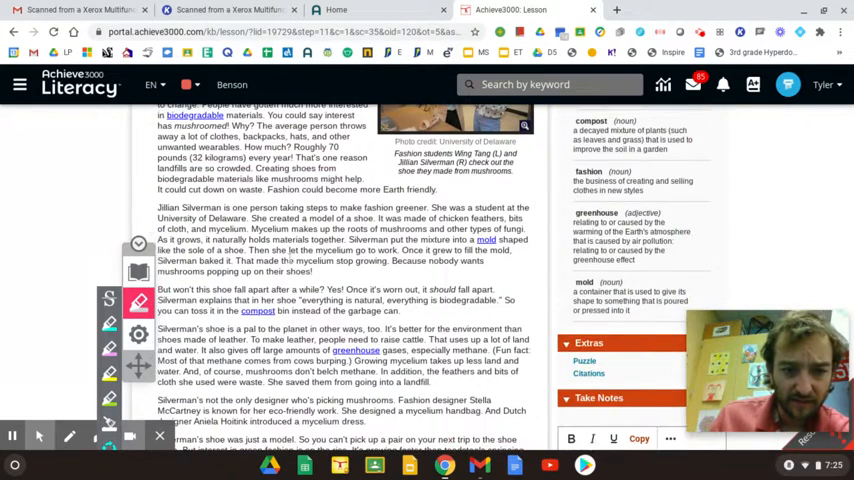
pyautogui.scroll(-3)
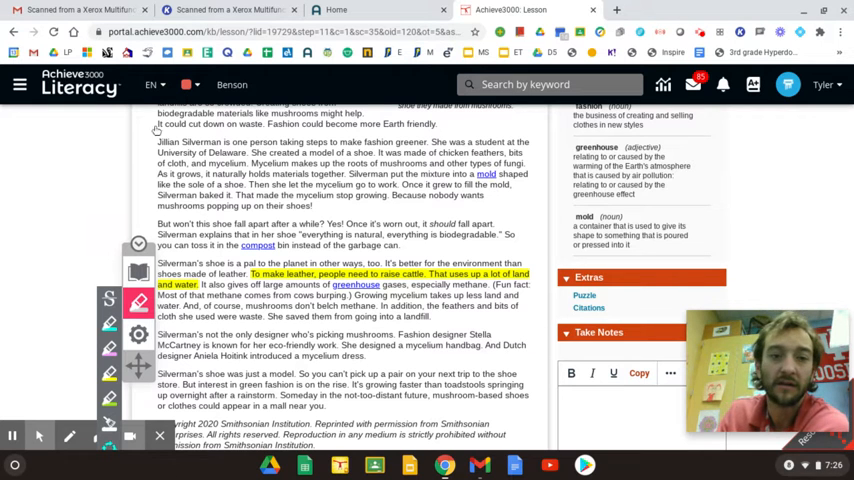
# - Type 'Mushrooms do not need much land or water.' in the organizer's first details box
pyautogui.click(230, 8)
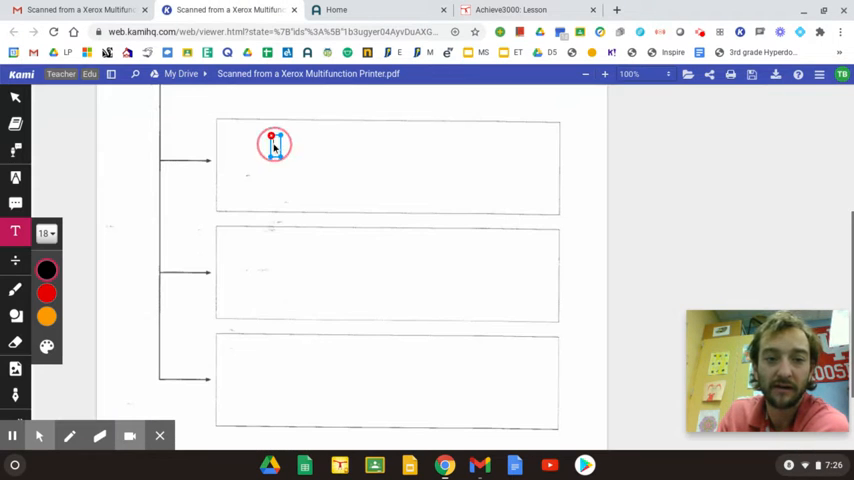
pyautogui.click(272, 144)
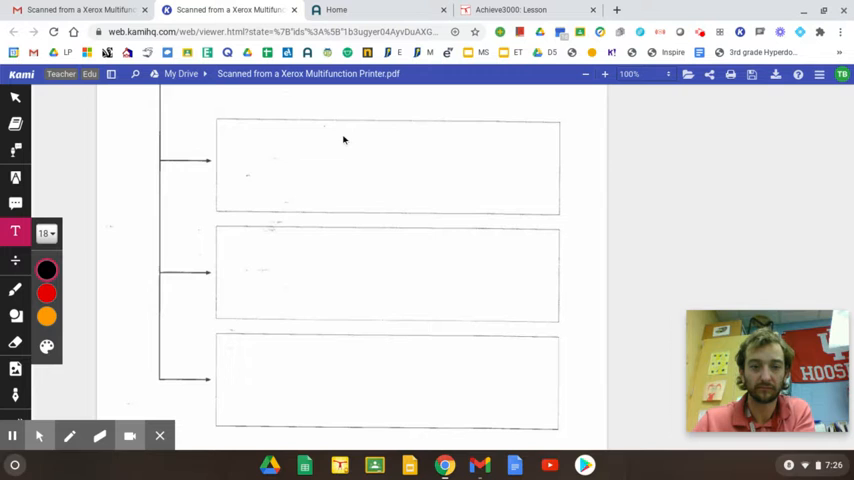
pyautogui.write('Mushrooms do')
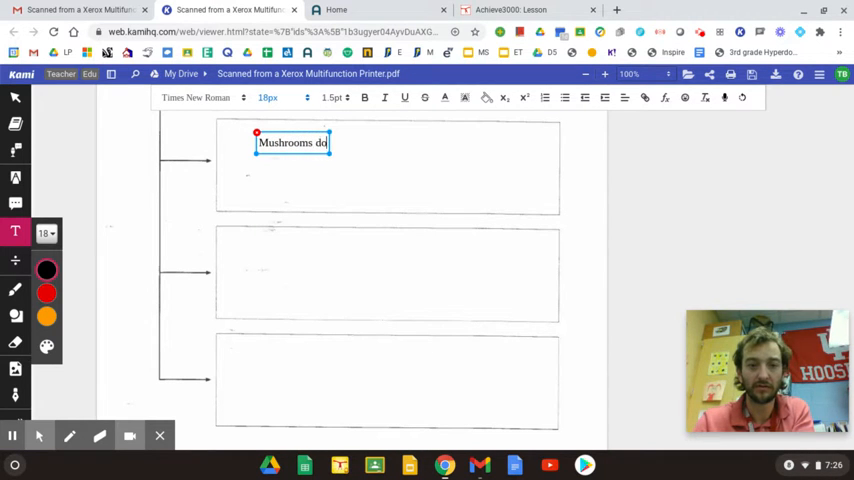
pyautogui.write('not need')
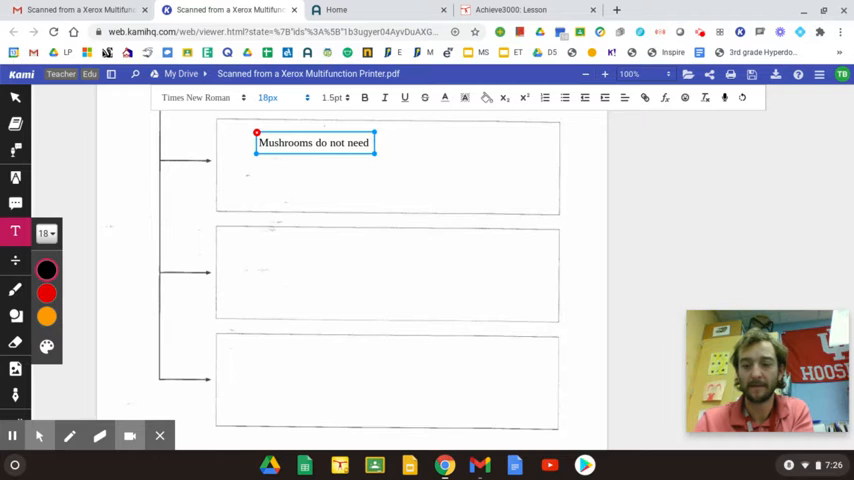
pyautogui.write('much')
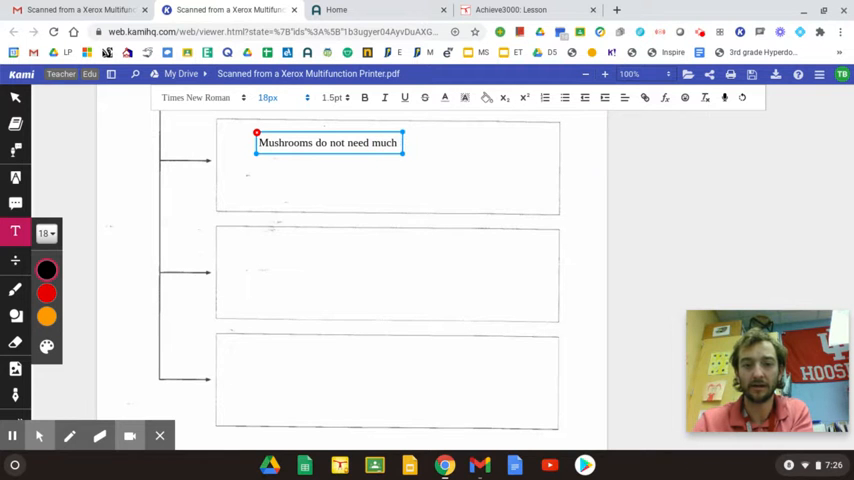
pyautogui.write('land or')
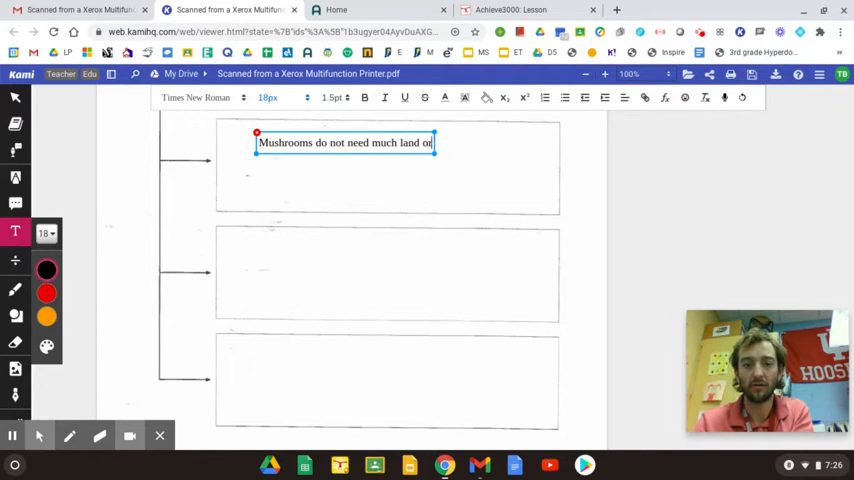
pyautogui.write('water.')
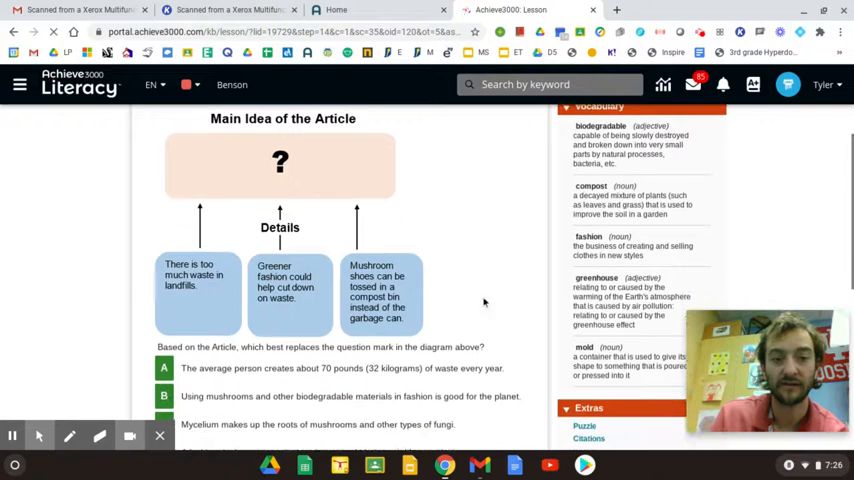
# - Scroll to the Main Idea of the Article diagram question with its four answer choices
pyautogui.scroll(-3)
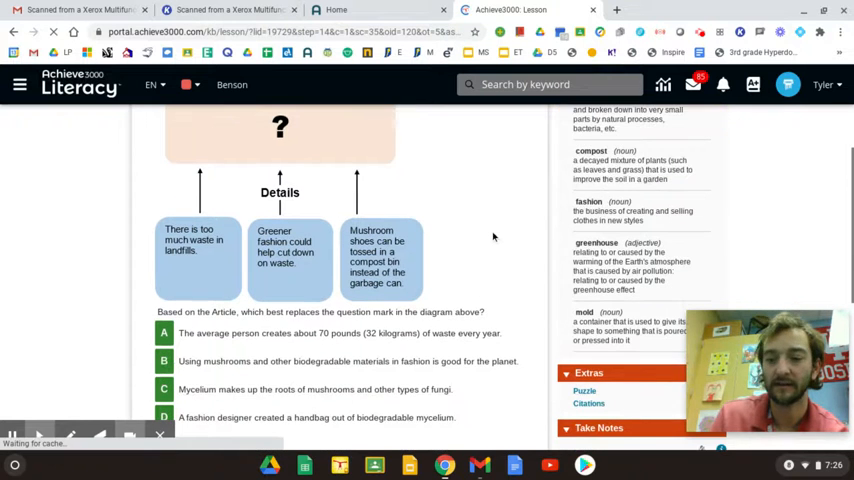